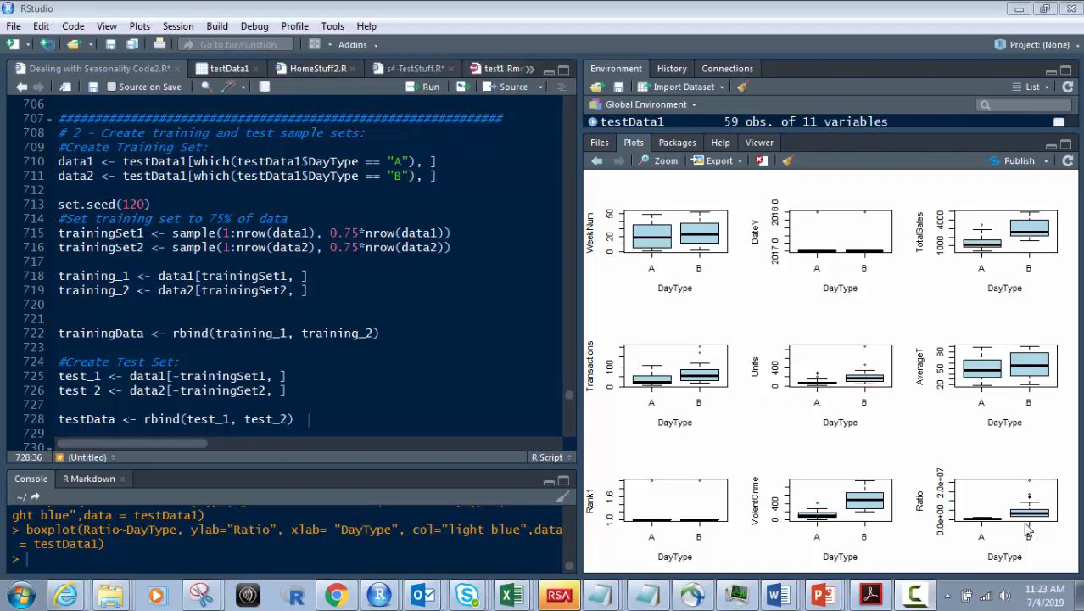
mouse_move(880, 486)
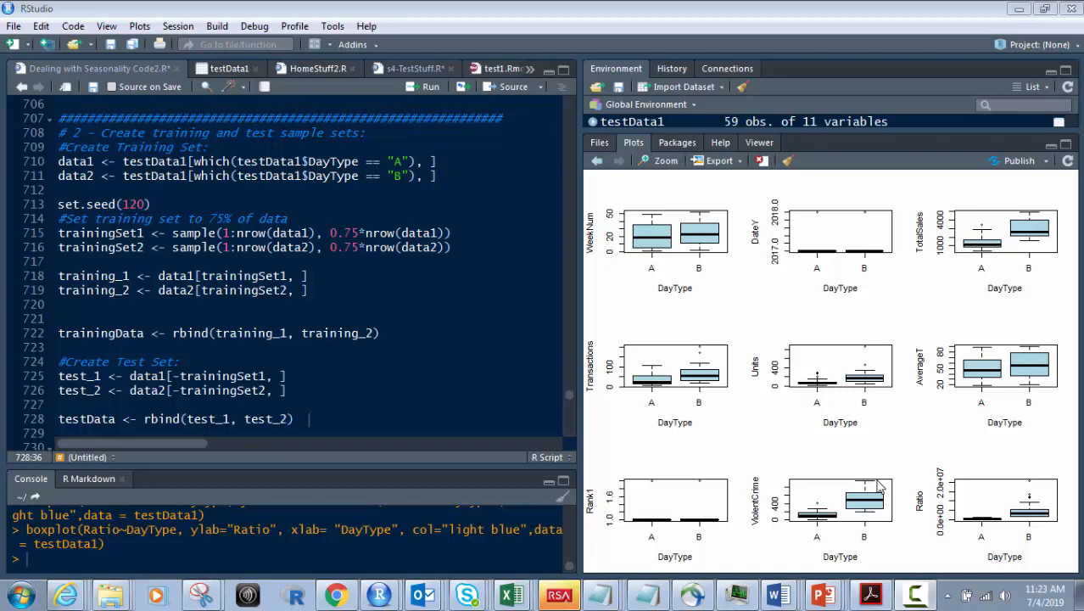
mouse_move(925, 428)
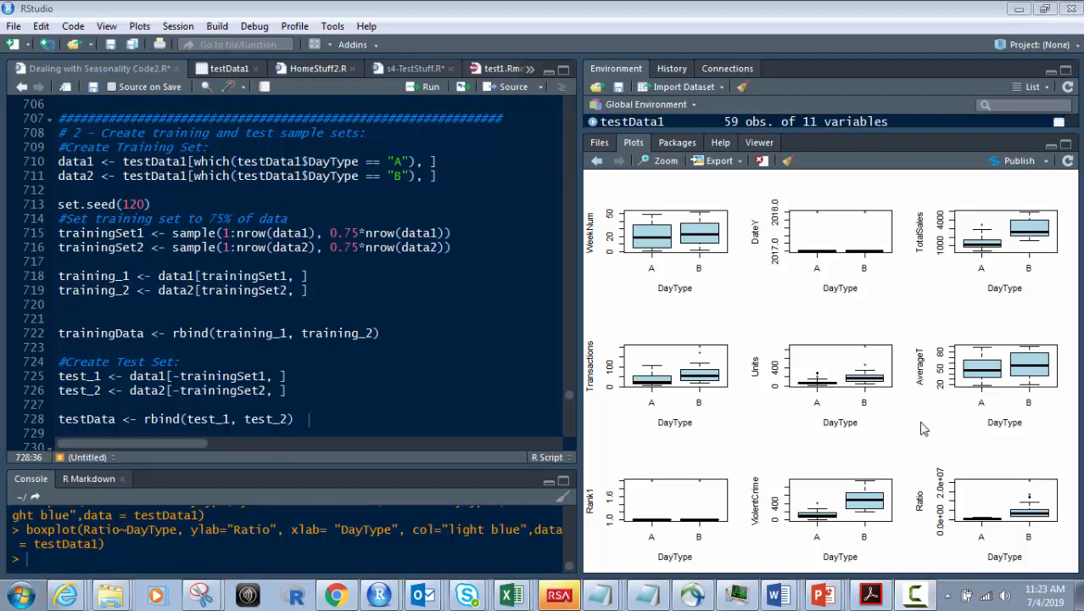
mouse_move(939, 414)
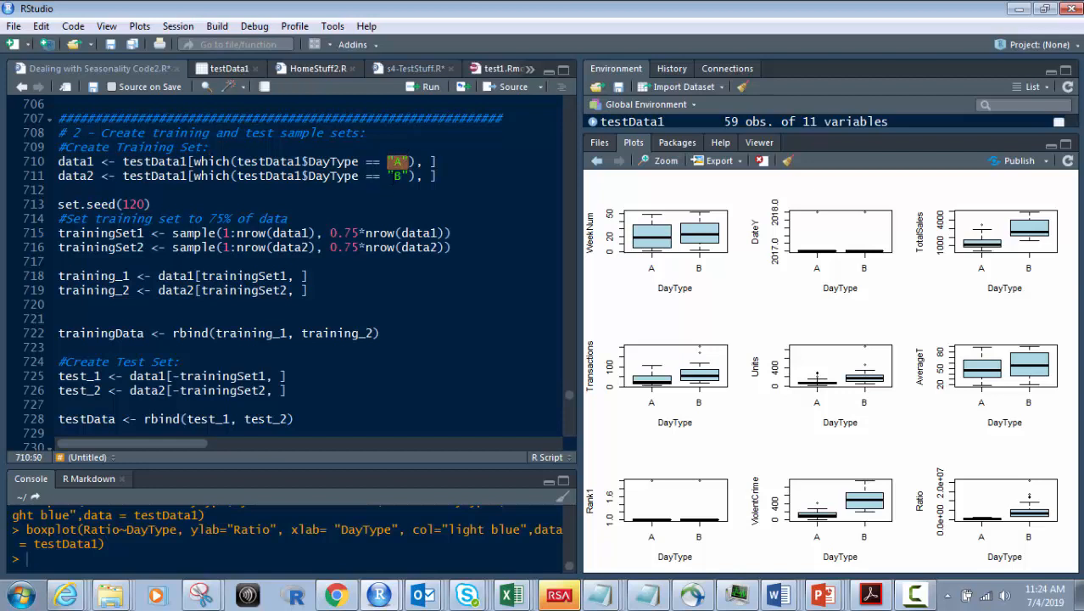
left_click(399, 176)
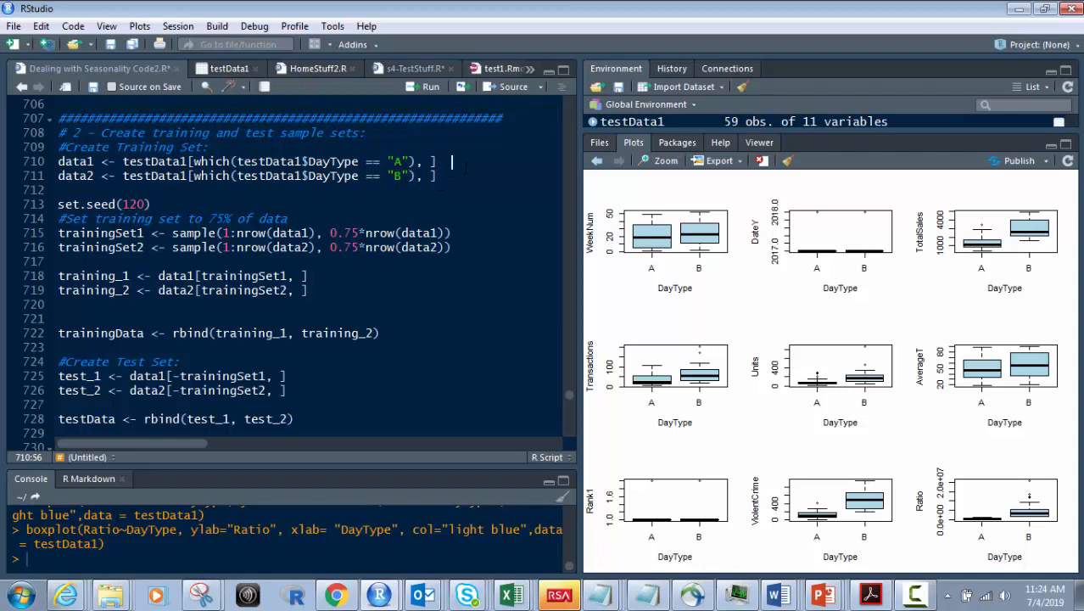
mouse_move(891, 378)
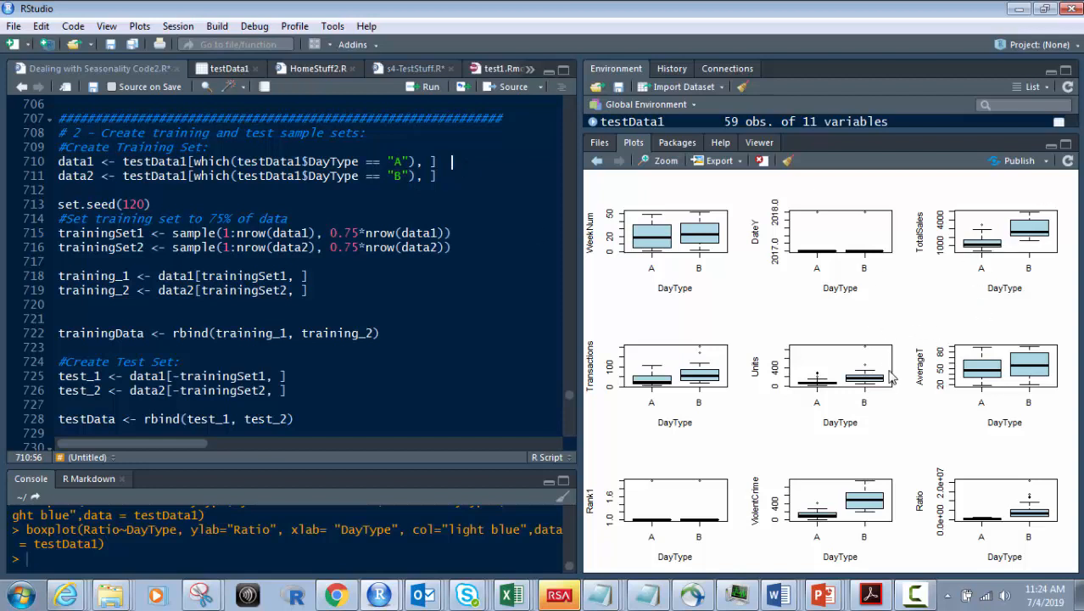
mouse_move(957, 408)
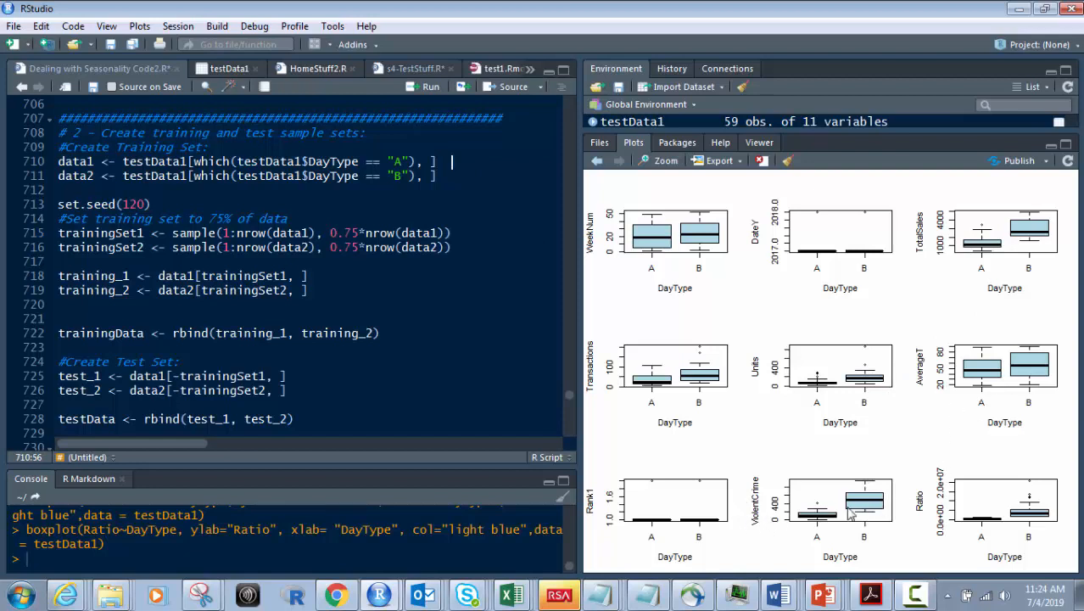
mouse_move(834, 535)
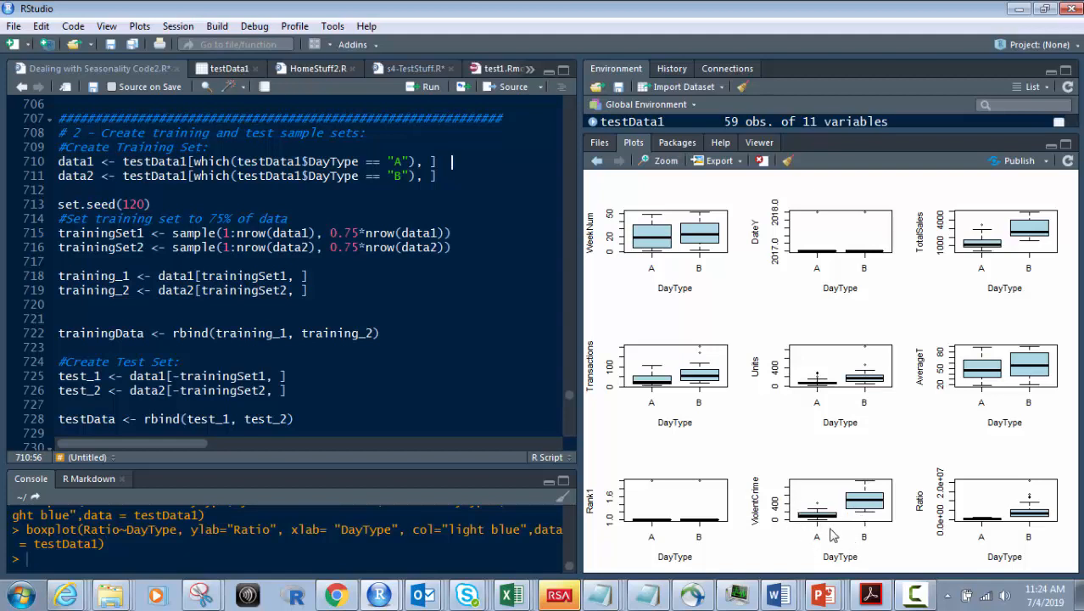
mouse_move(803, 539)
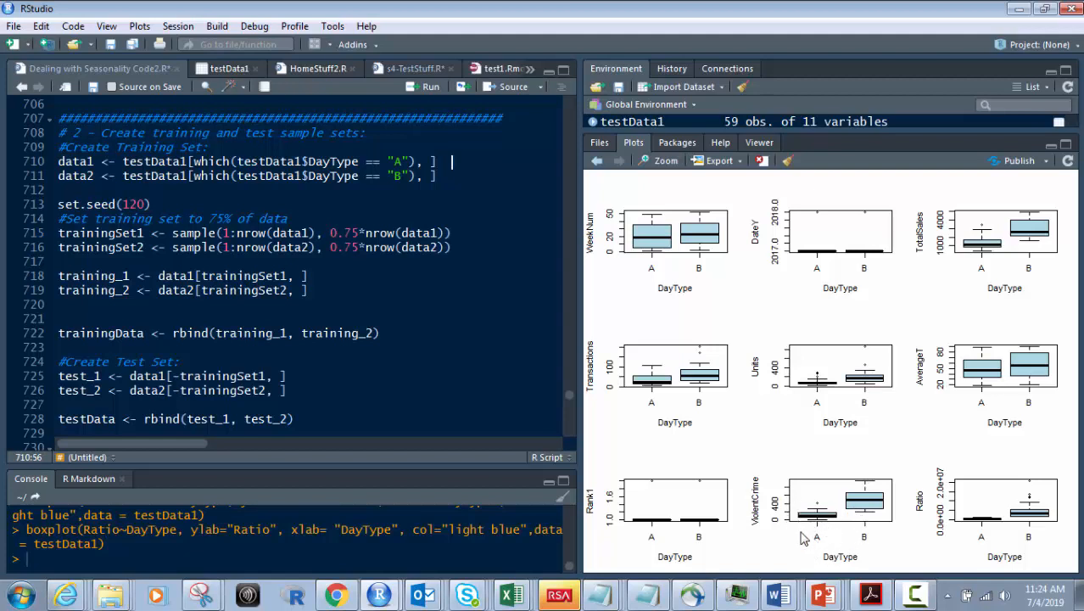
mouse_move(855, 528)
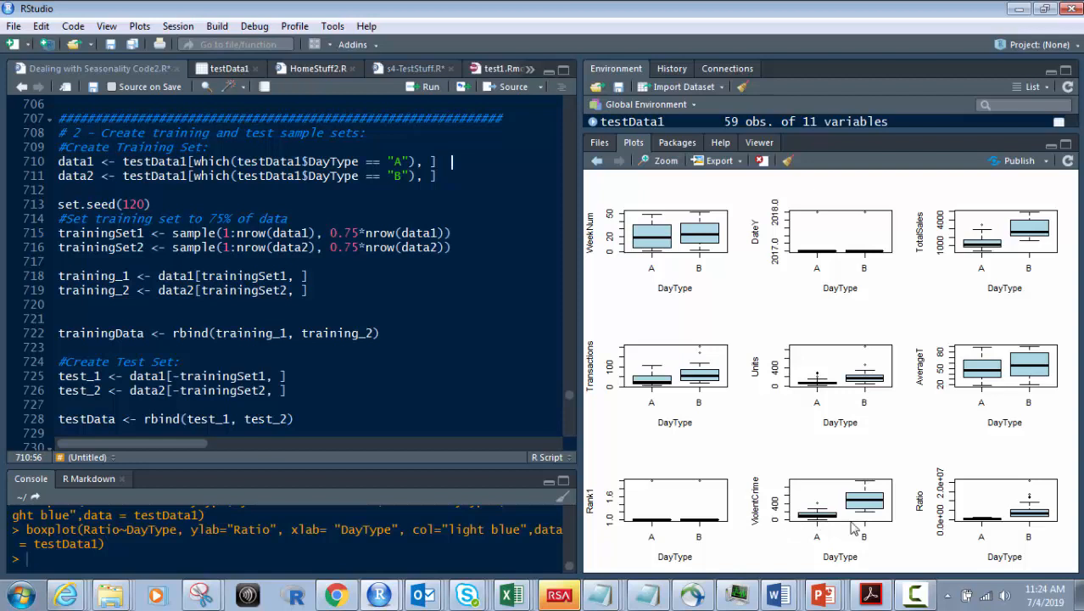
mouse_move(852, 502)
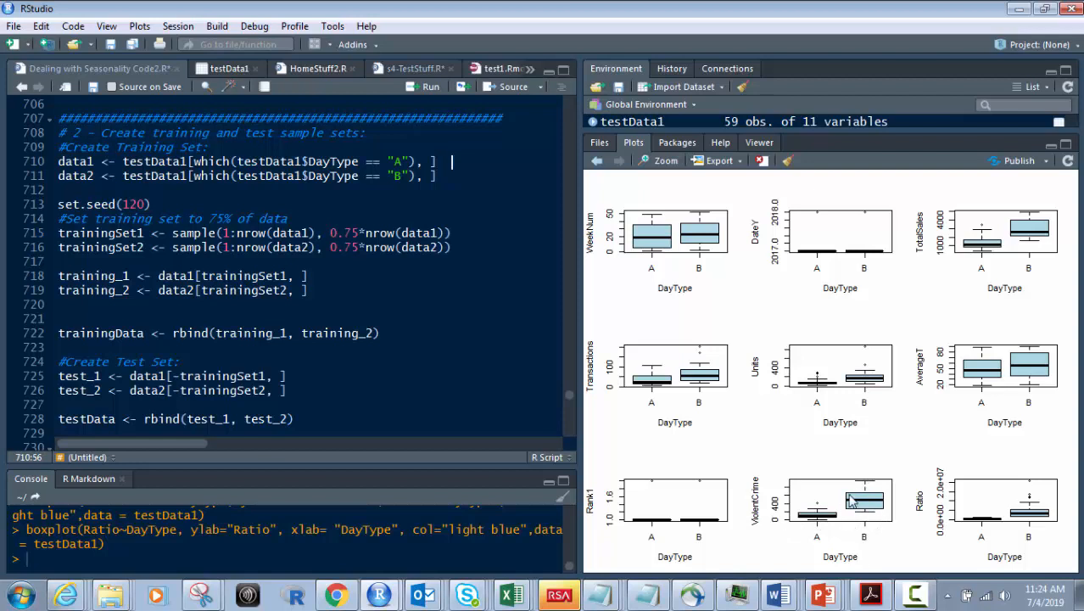
mouse_move(1009, 235)
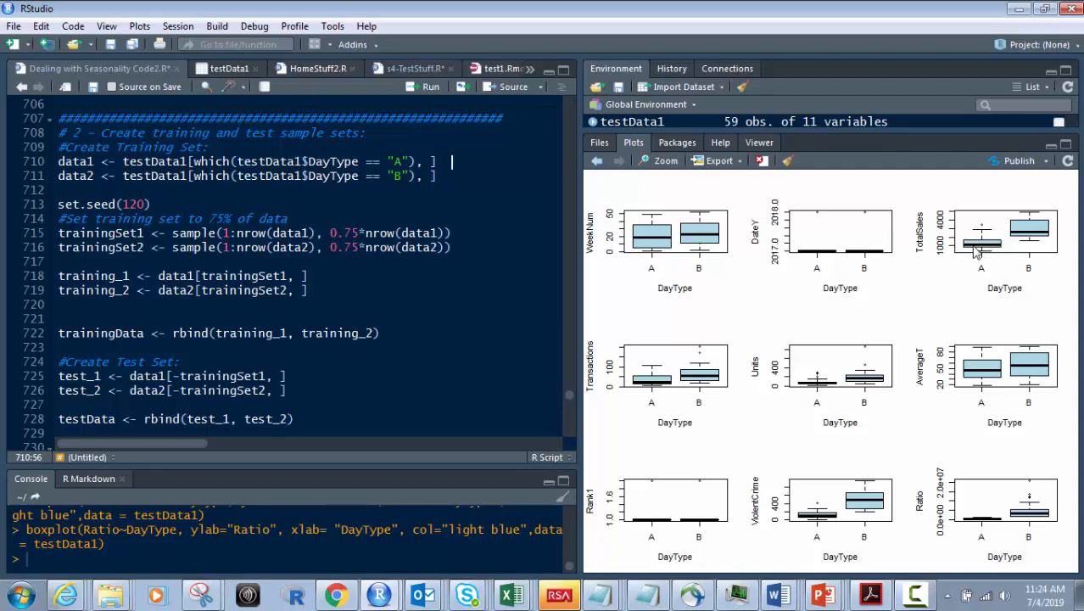
mouse_move(959, 249)
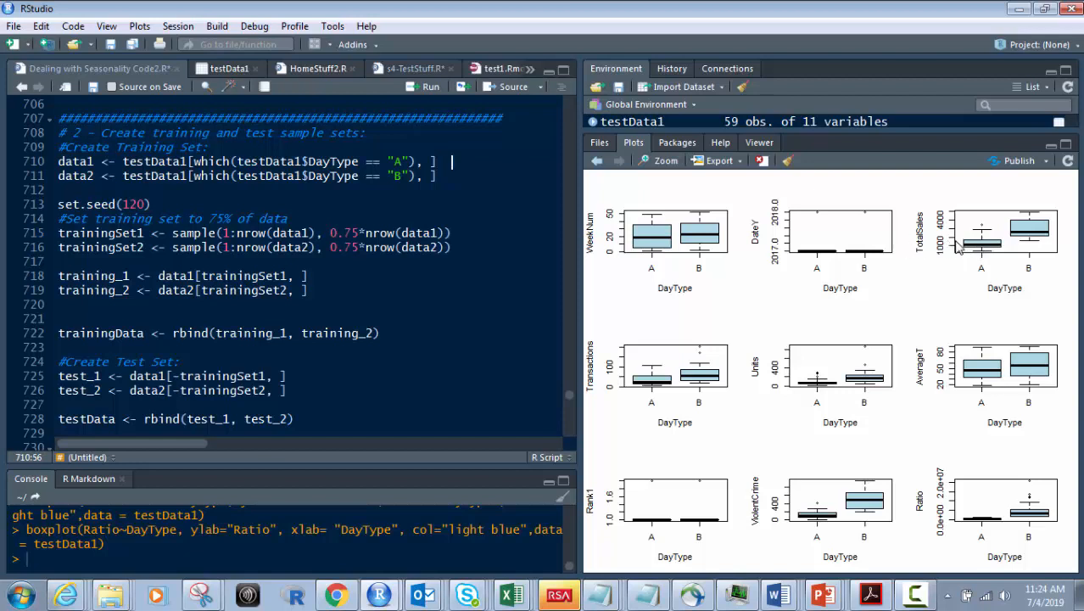
mouse_move(1036, 241)
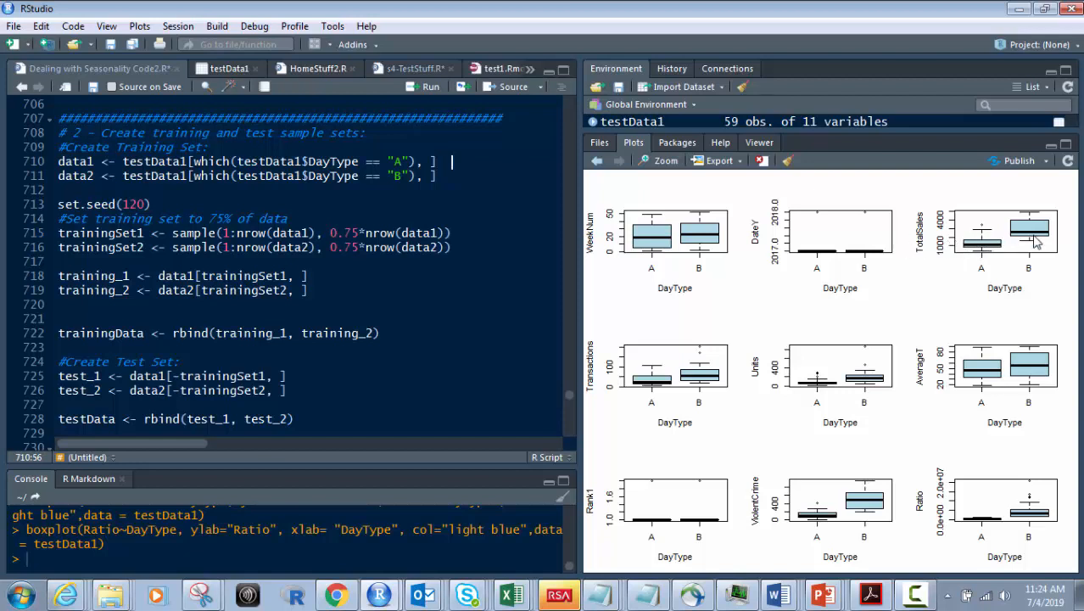
mouse_move(720, 218)
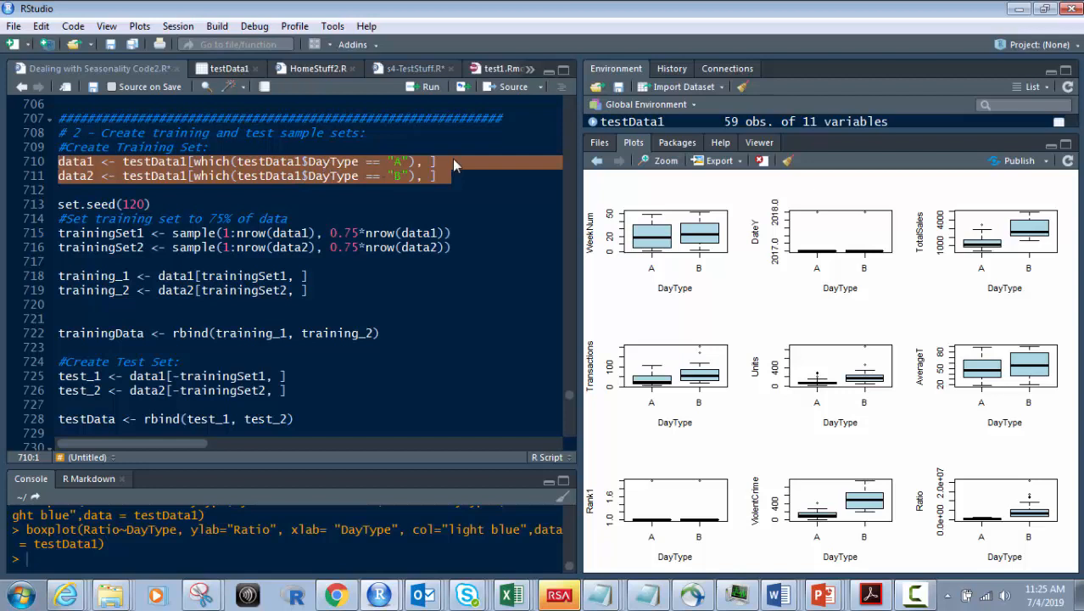
mouse_move(263, 175)
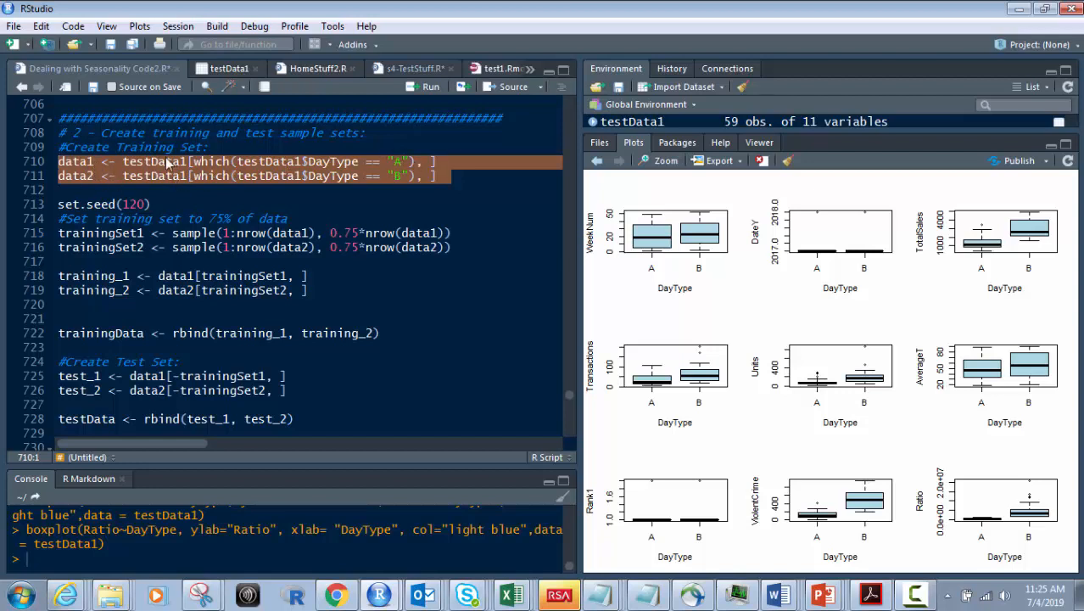
mouse_move(208, 170)
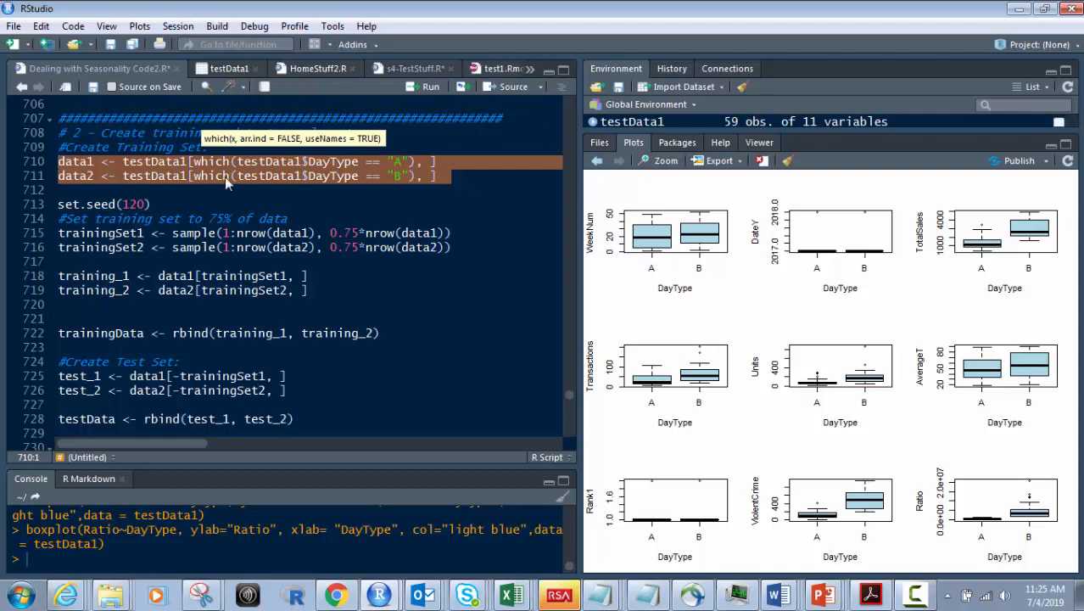
mouse_move(373, 185)
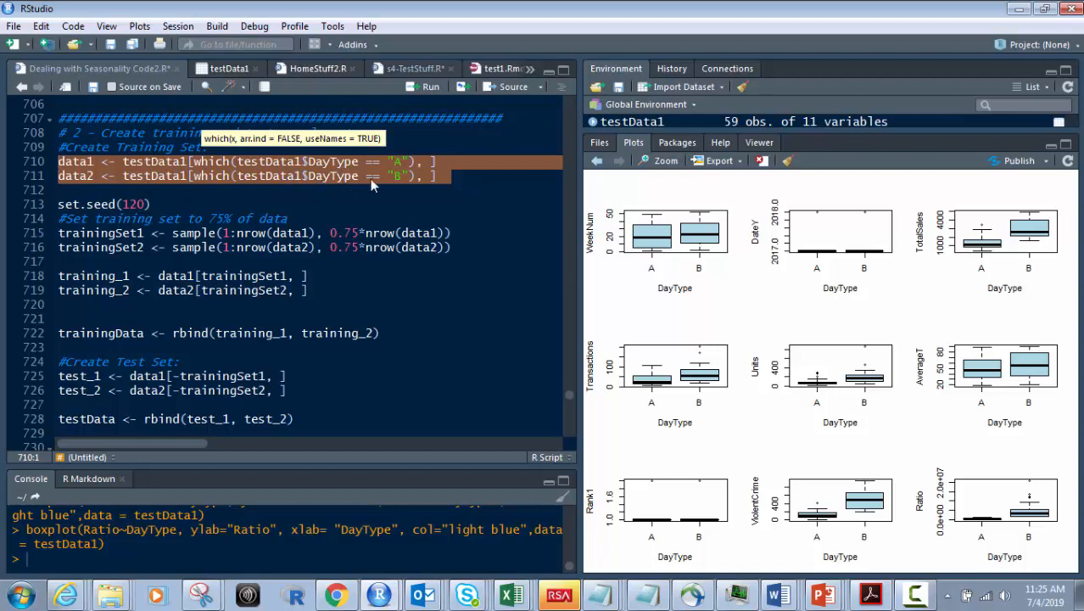
mouse_move(407, 173)
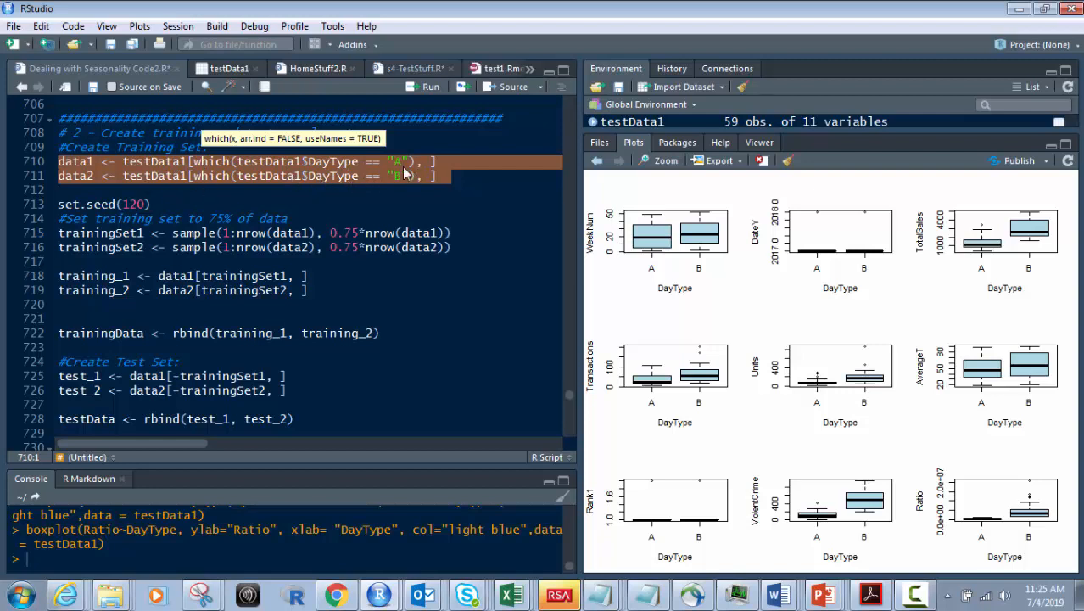
mouse_move(106, 181)
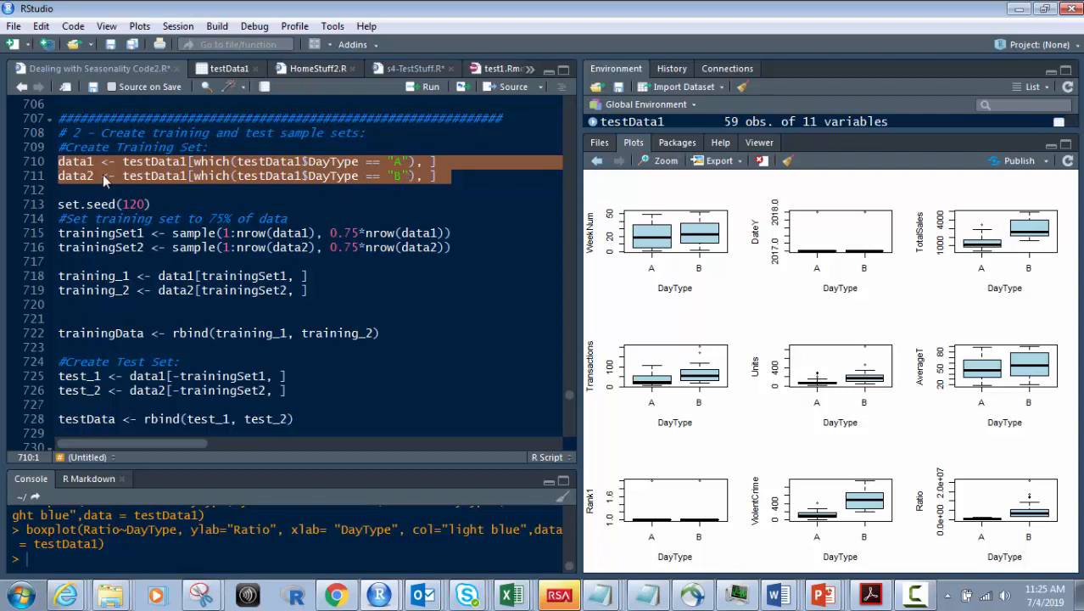
left_click(153, 204)
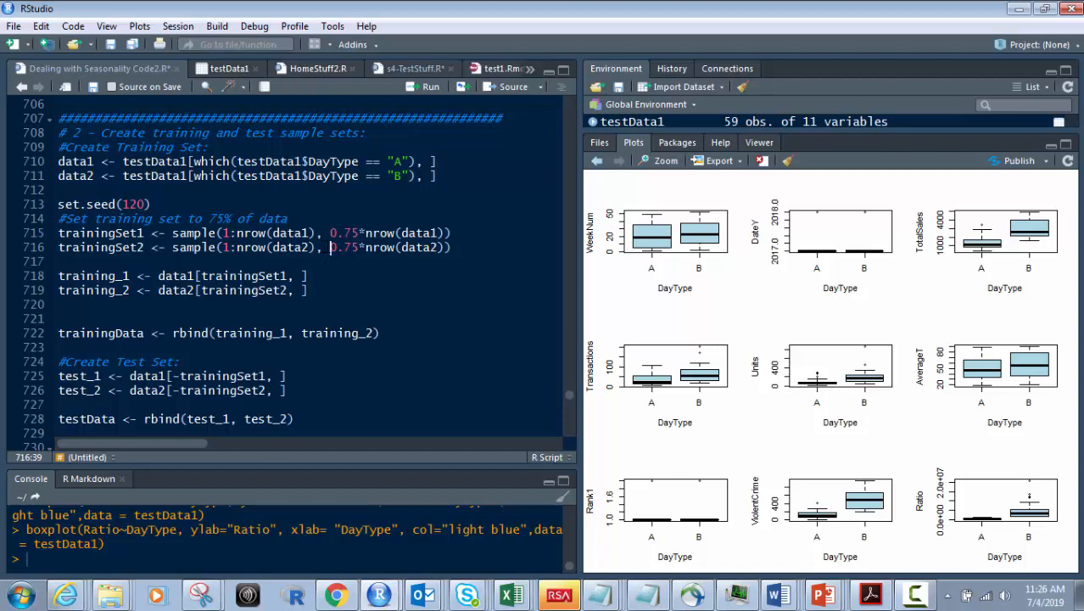
double_click(357, 247)
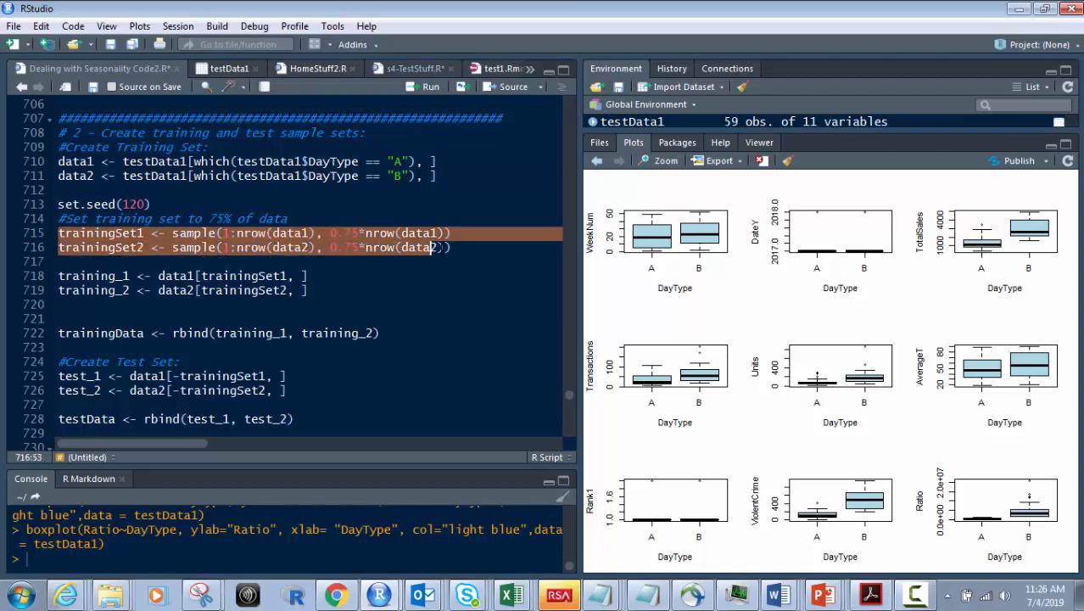
left_click(34, 290)
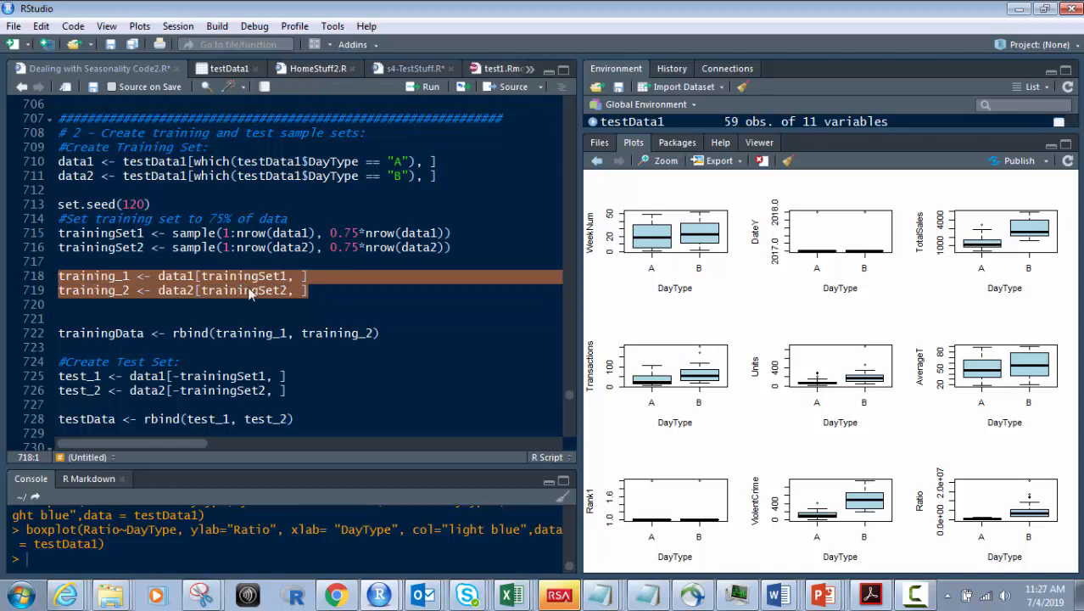
left_click(318, 289)
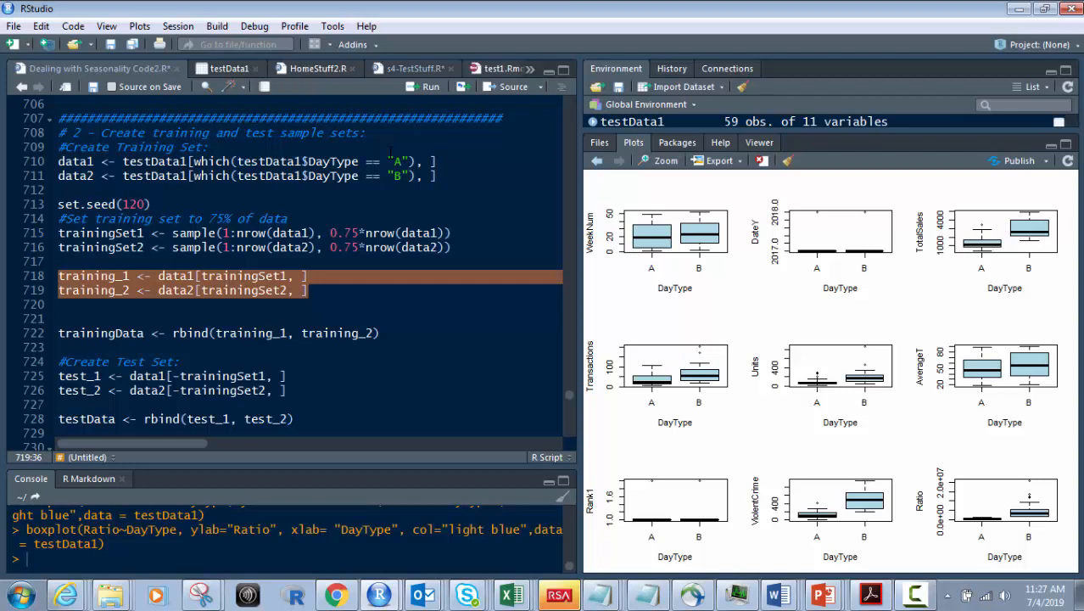
left_click(389, 333)
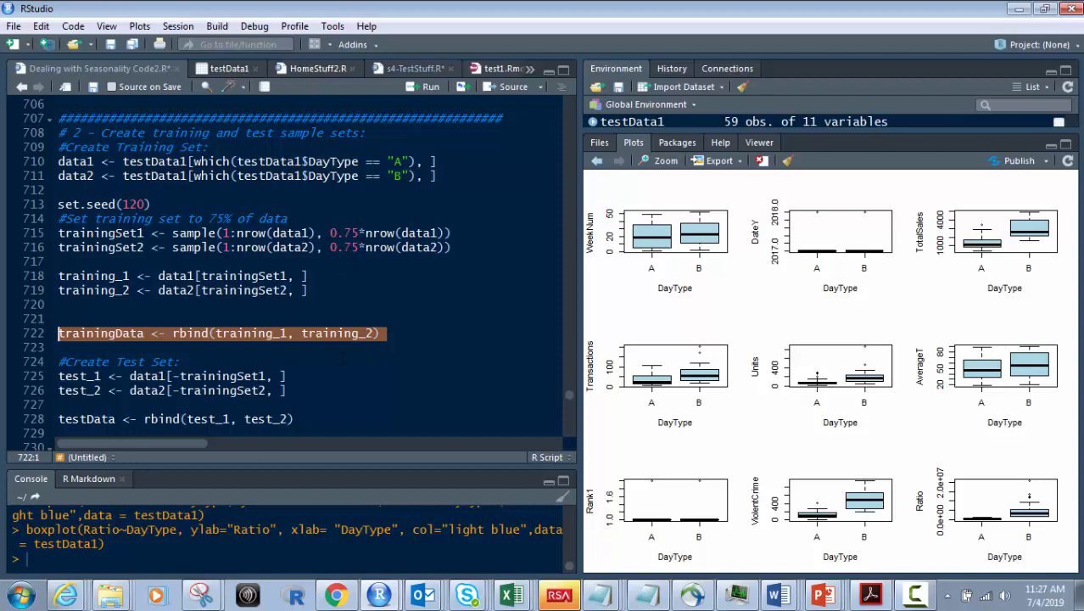
mouse_move(288, 325)
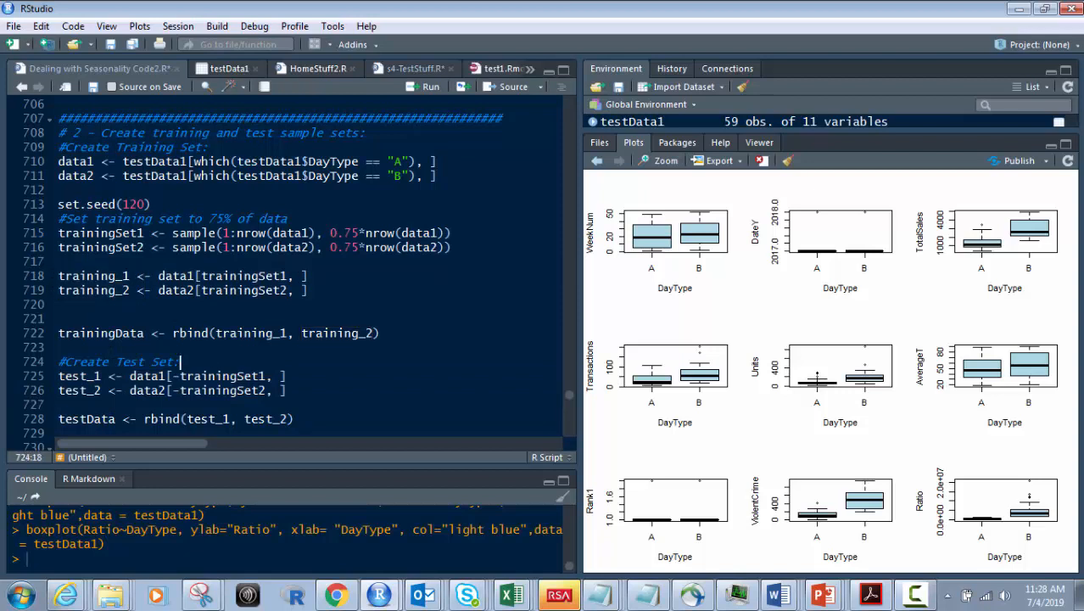
left_click(289, 390)
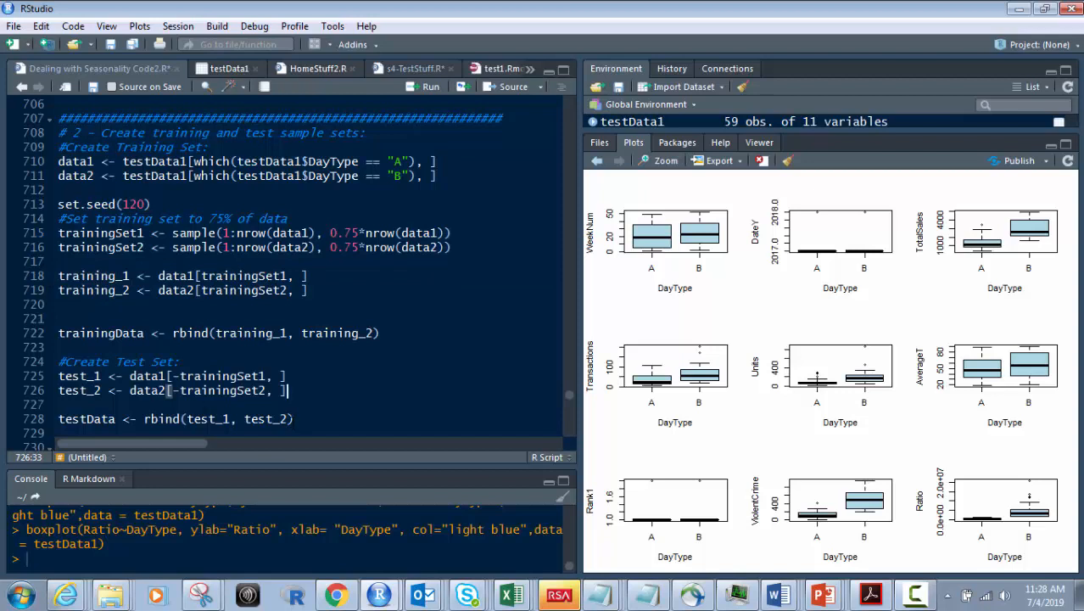
left_click(301, 419)
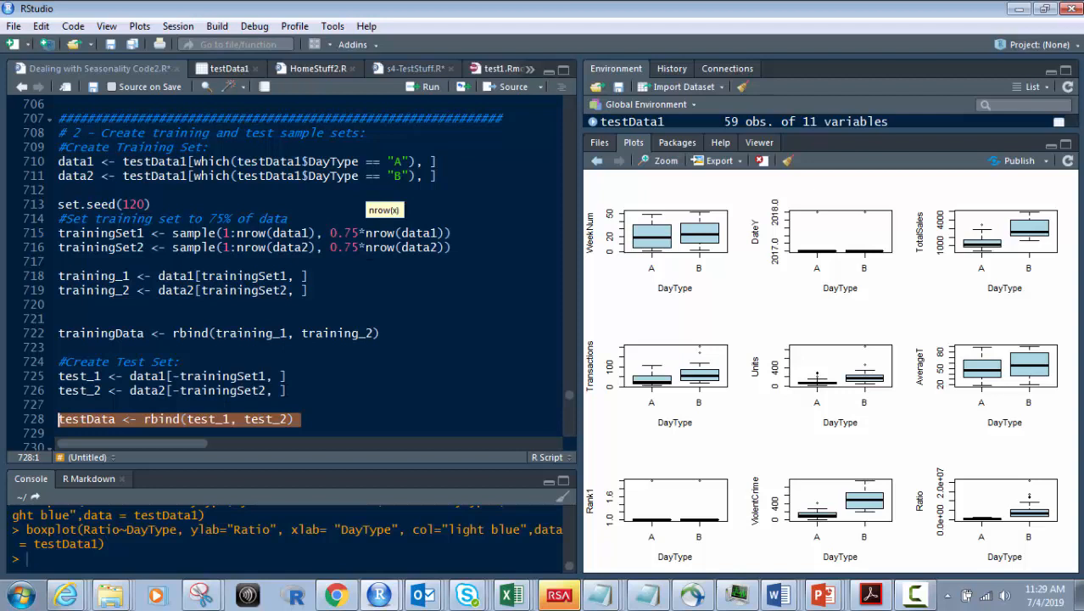
left_click(170, 391)
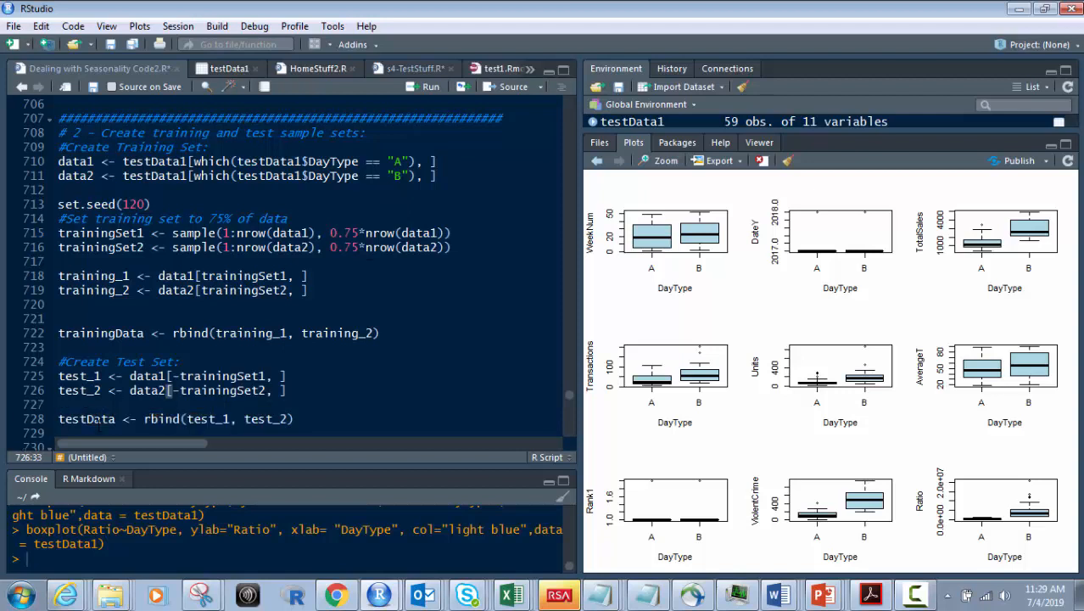
double_click(86, 418)
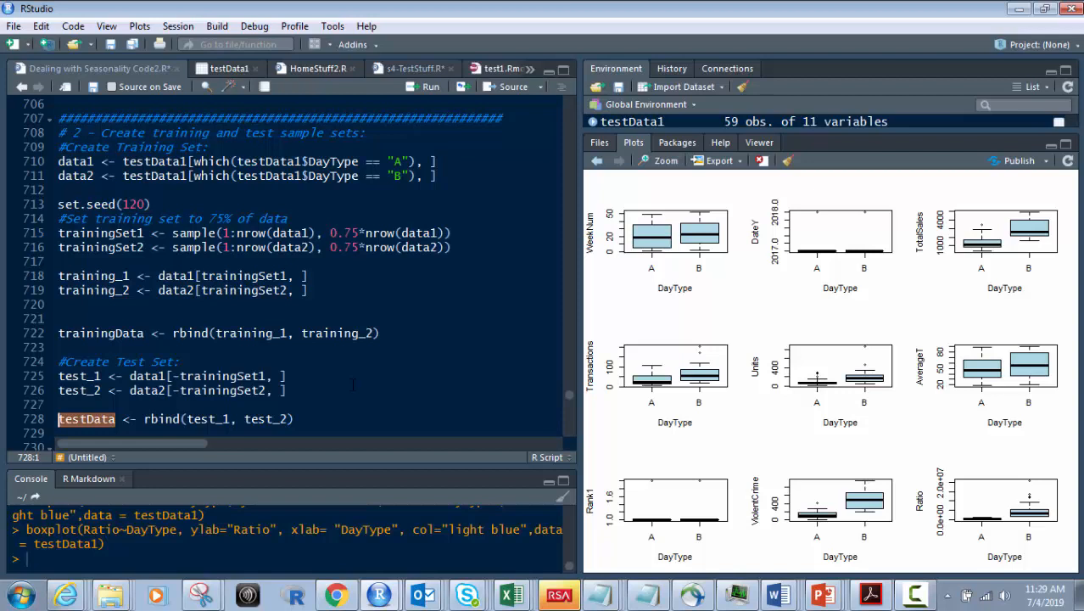
scroll("down", 3)
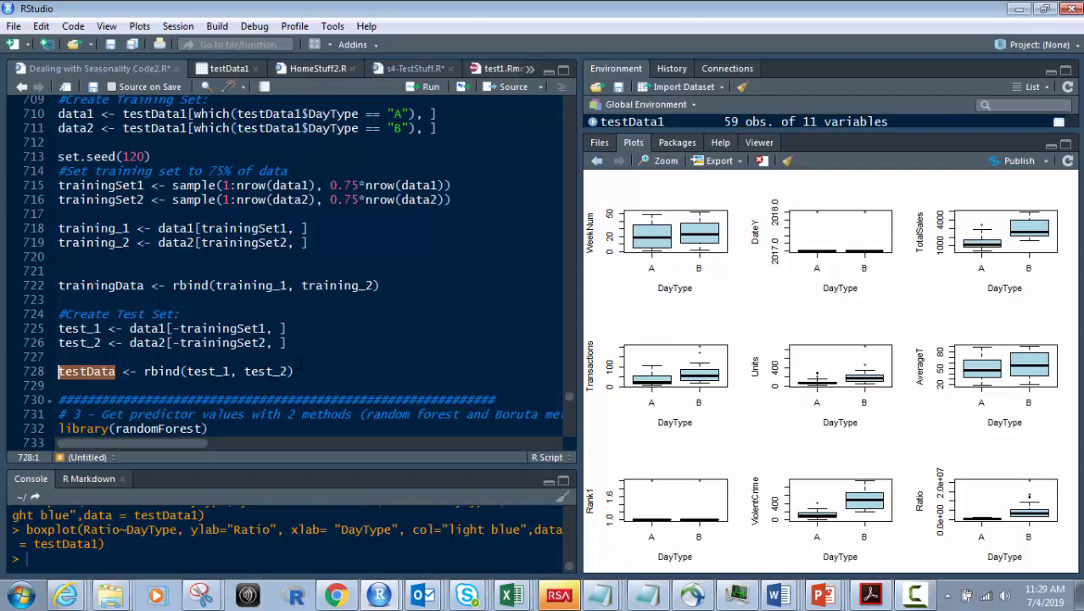
scroll("down", 3)
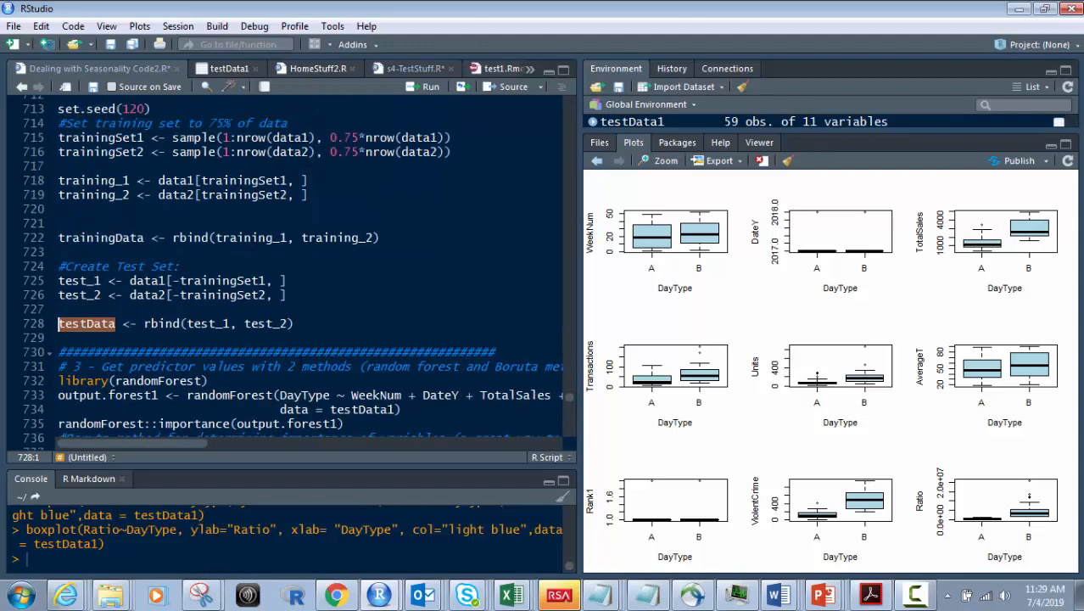
scroll("up", 3)
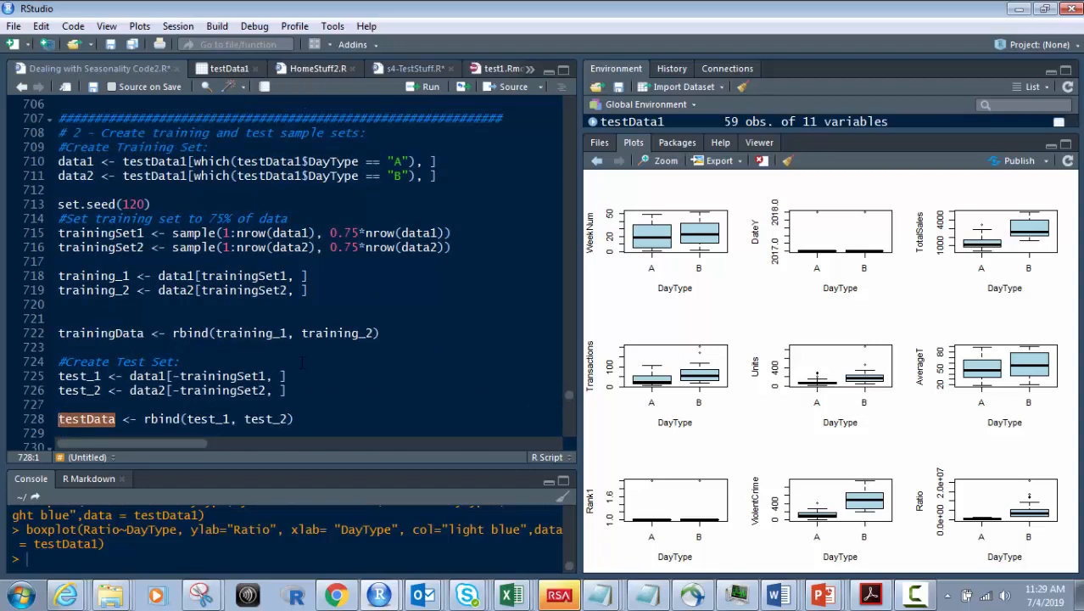